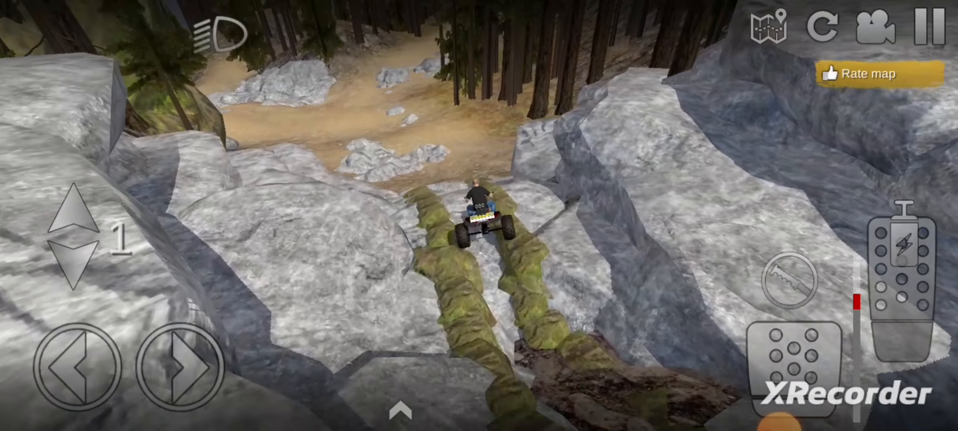
- Steer and throttle the quad down the rock crevice onto the flat rock above the trail
left_click(73, 201)
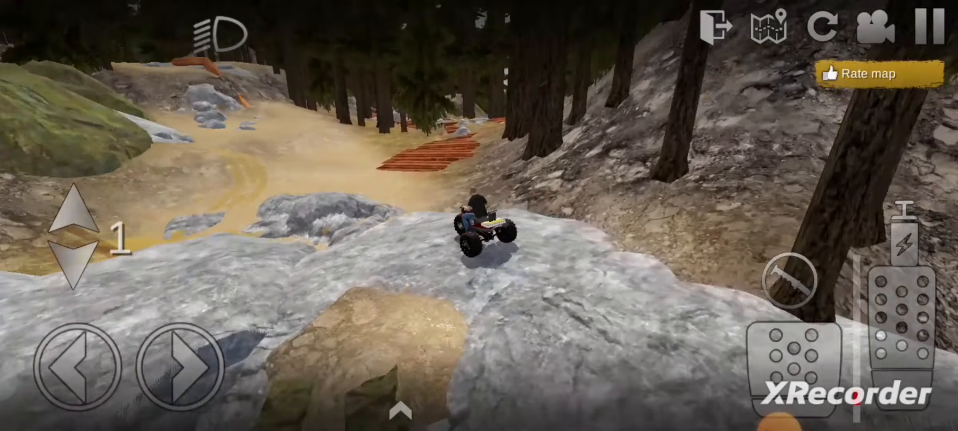
left_click(910, 323)
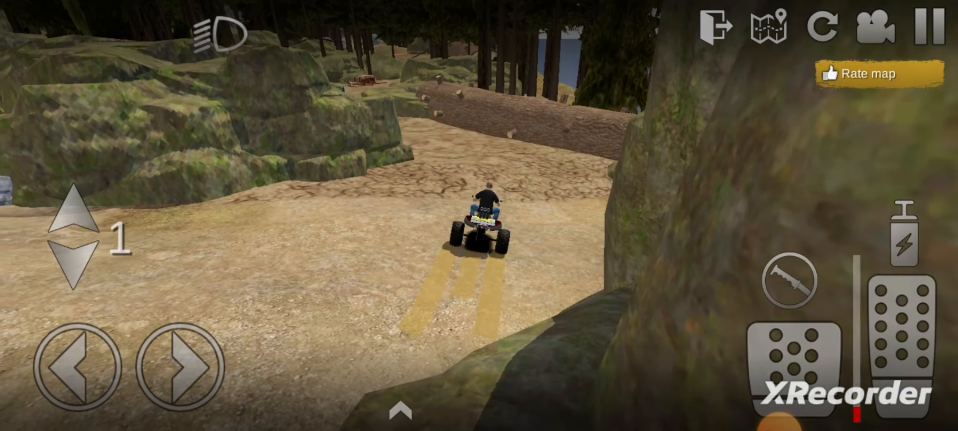
- Drive the quad along the forest dirt trail past the mossy boulders to the fallen log
left_click(400, 410)
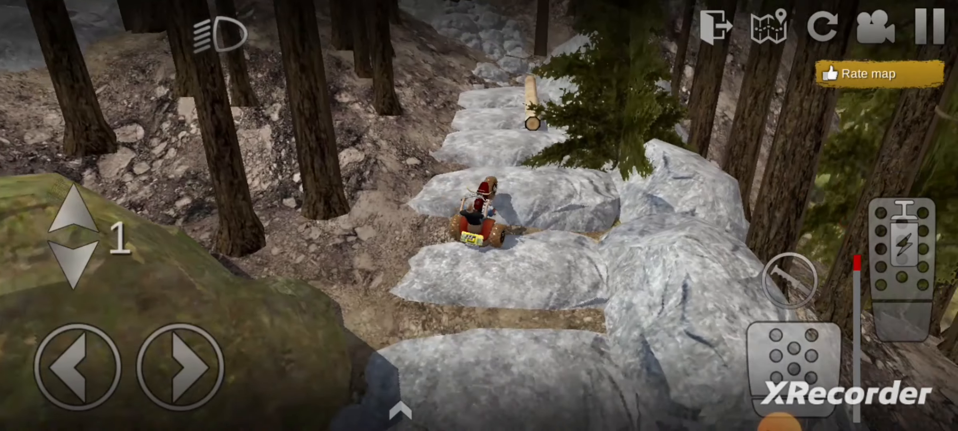
- Throttle the quad up another step of the white-rock staircase hill-climb
left_click(72, 208)
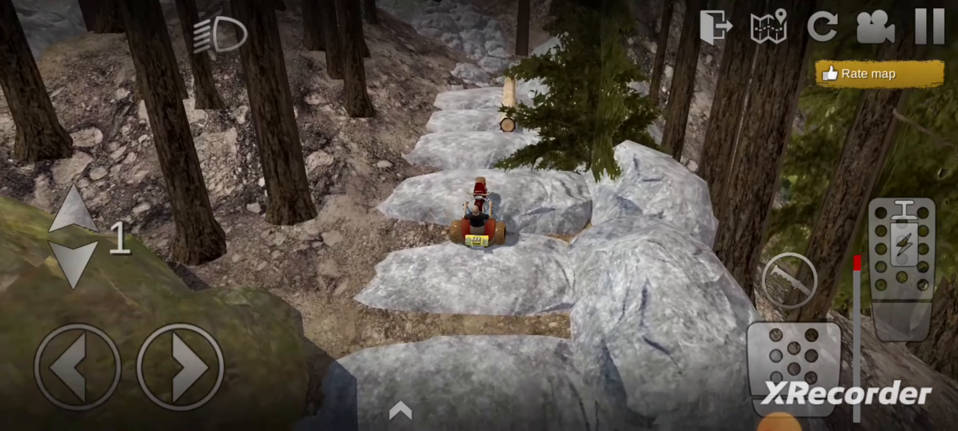